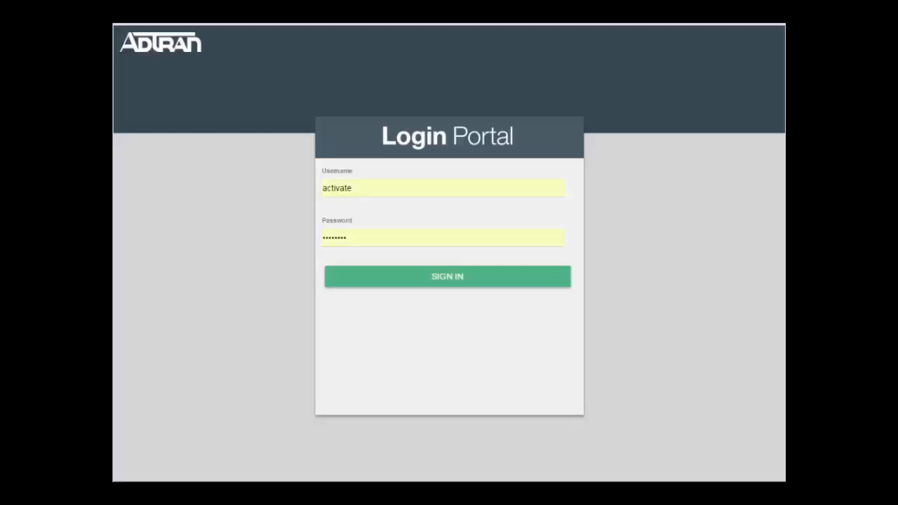
mouse_move(489, 270)
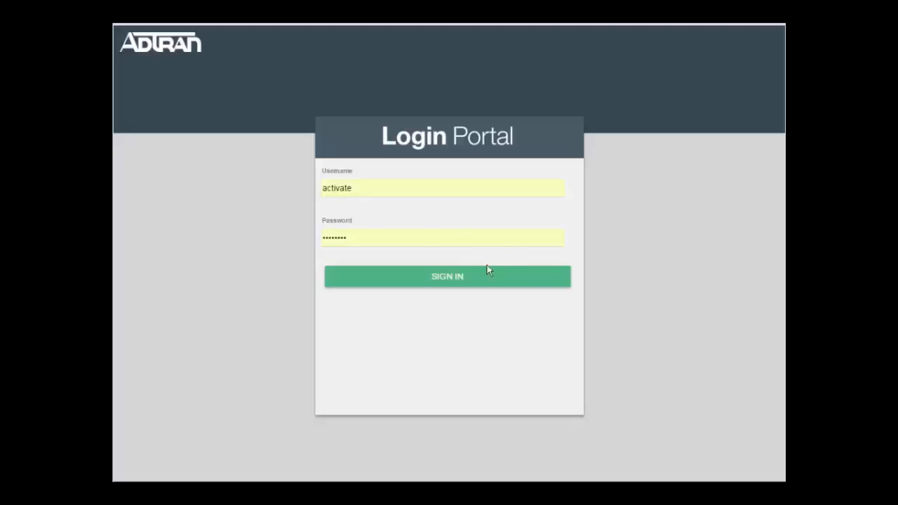
Sign in to the Login Portal with the pre-filled credentials.
left_click(447, 275)
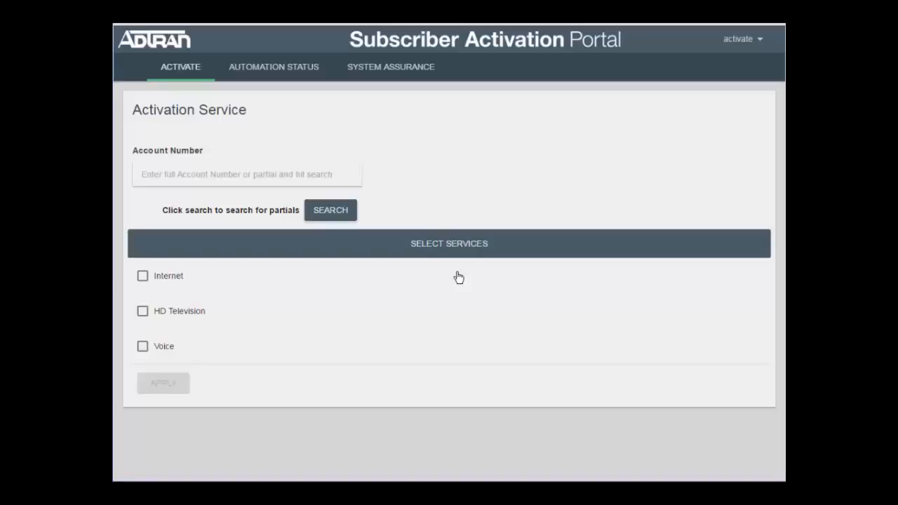
mouse_move(460, 279)
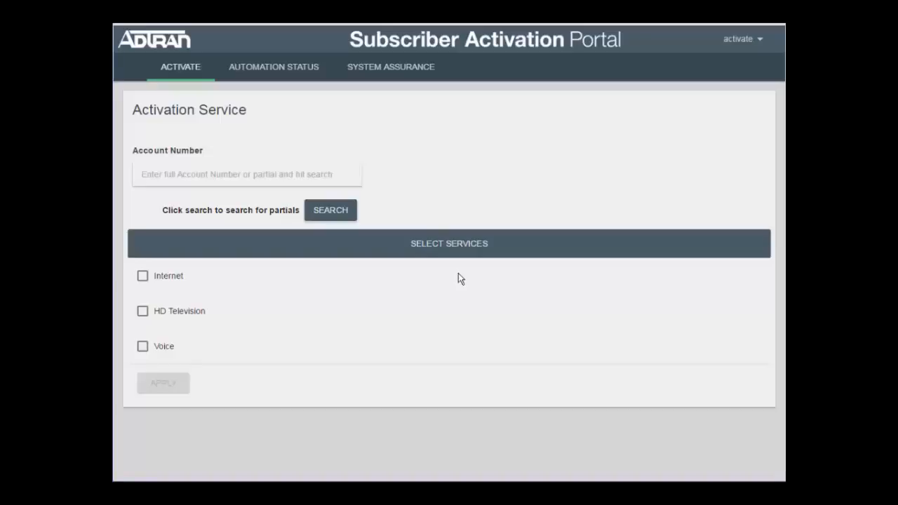
mouse_move(452, 280)
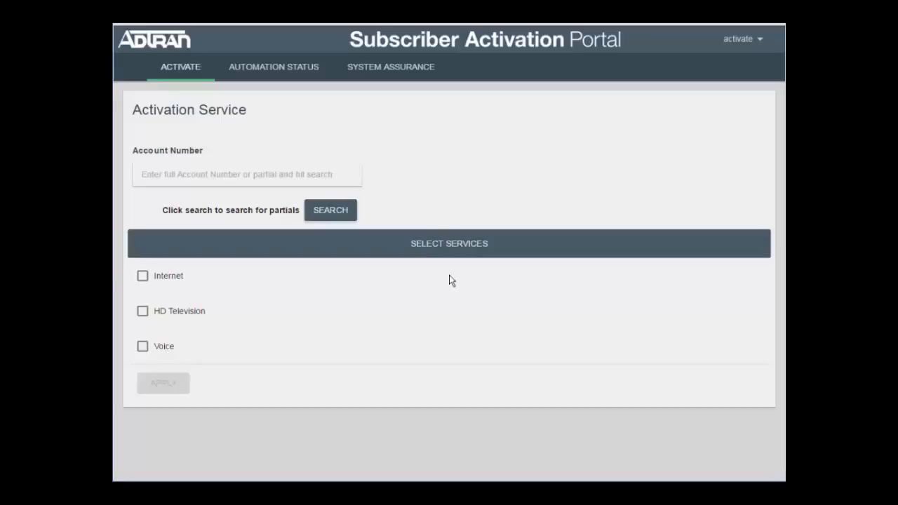
Apply Internet at 1 Gig and HD Television via RG (tagged GigE Port1).
left_click(143, 276)
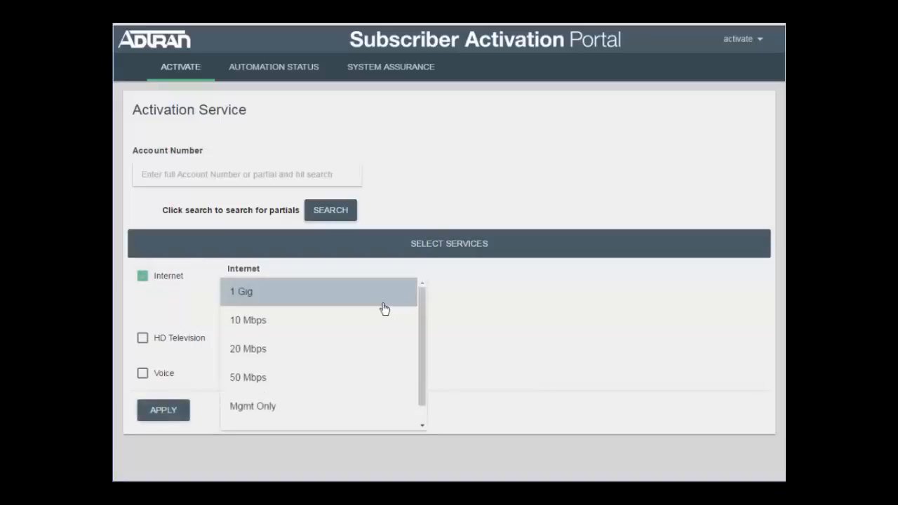
left_click(240, 291)
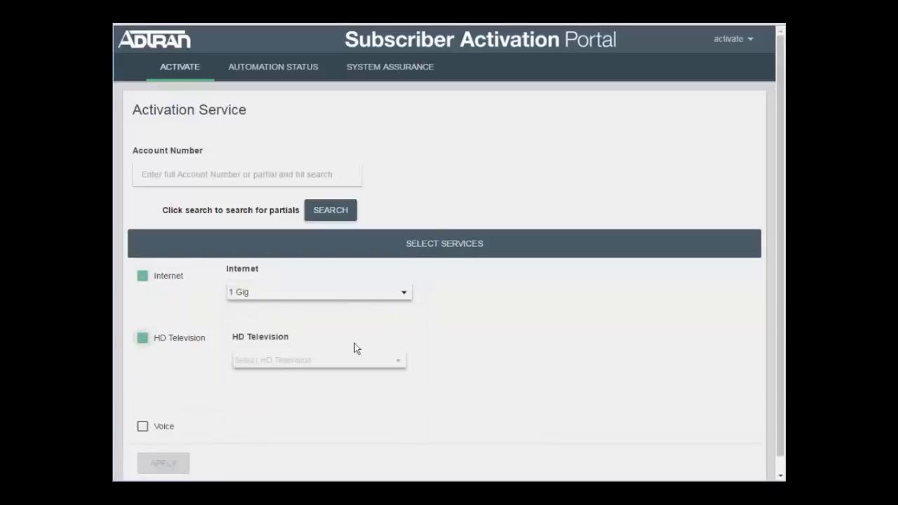
left_click(319, 360)
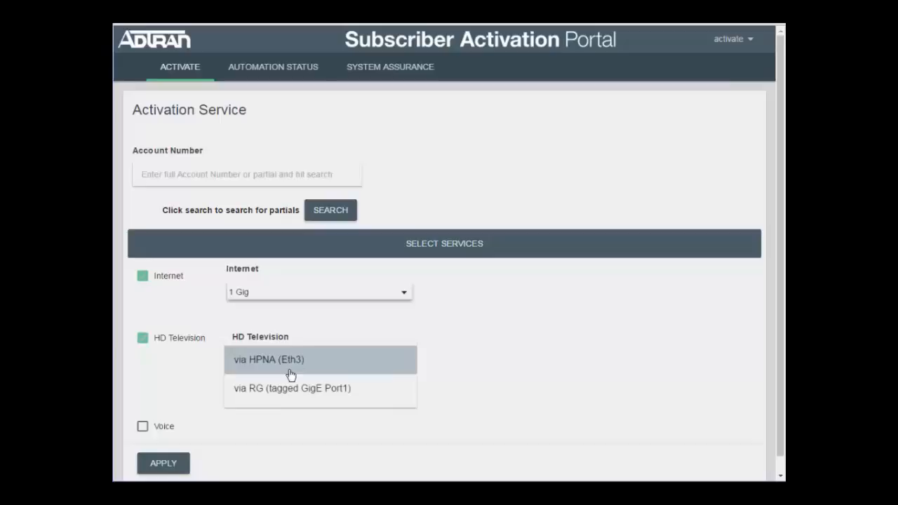
left_click(292, 388)
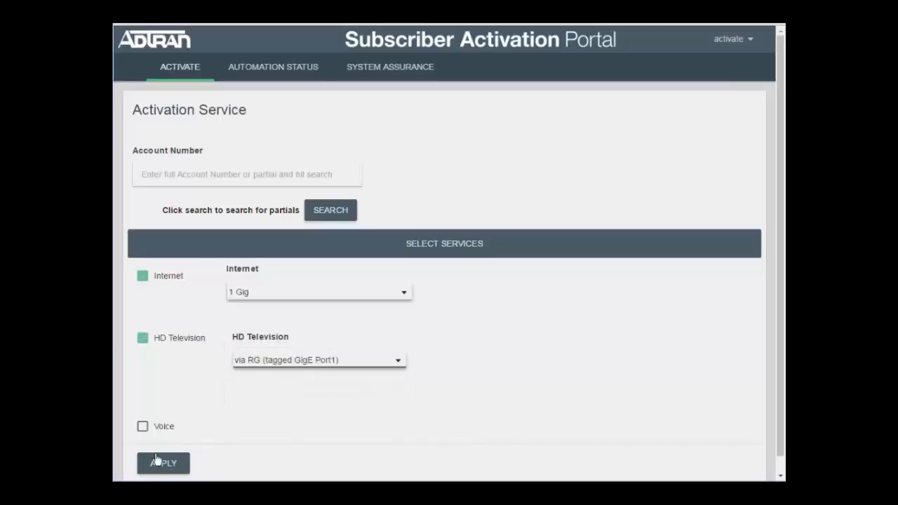
left_click(163, 464)
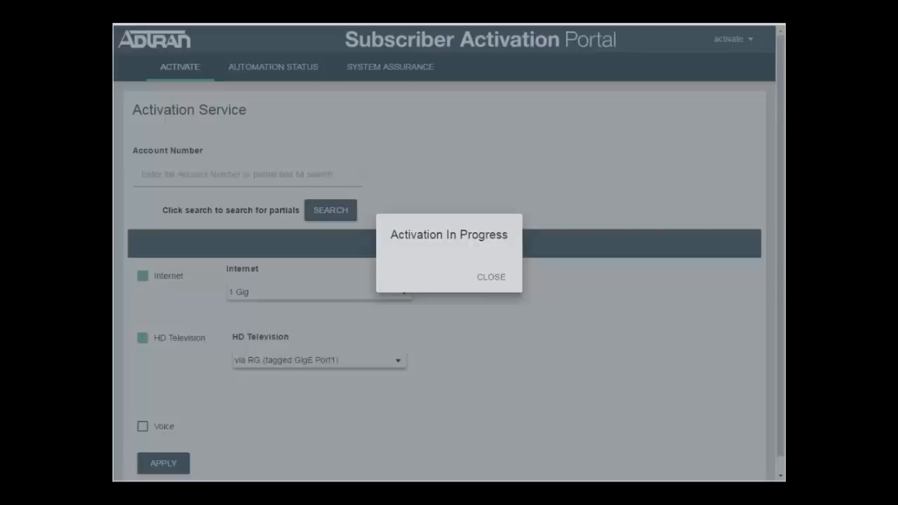
Close the Activation In Progress notice and switch to Automation Status.
left_click(491, 276)
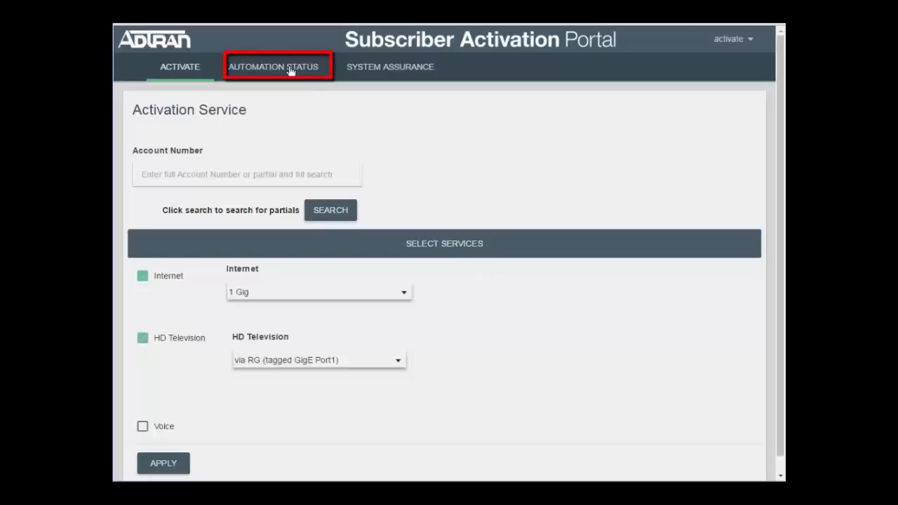
left_click(274, 66)
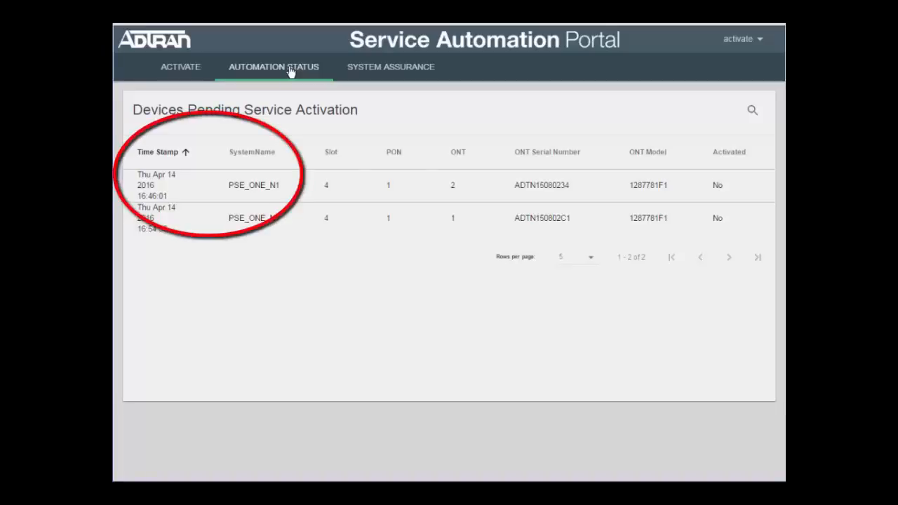
Open ADTN15080234's activation status and the Help for RG Discovered in ACS.
left_click(188, 184)
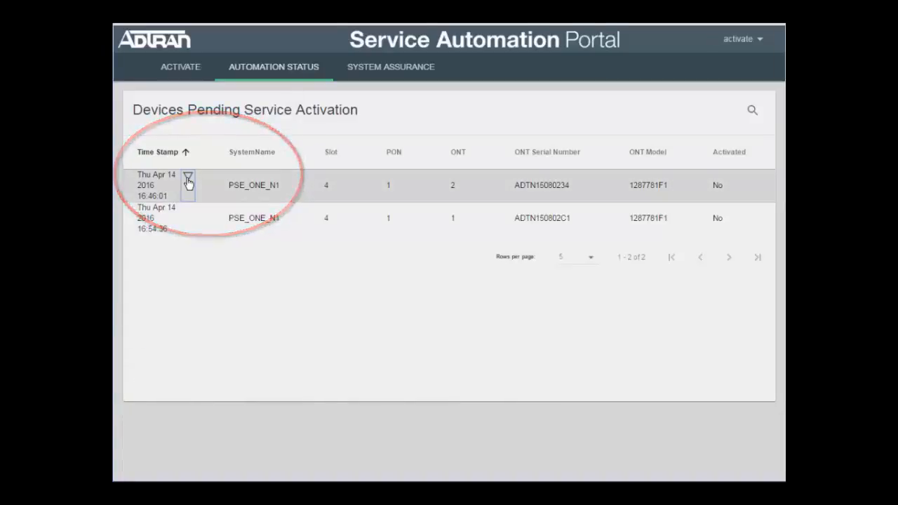
left_click(188, 180)
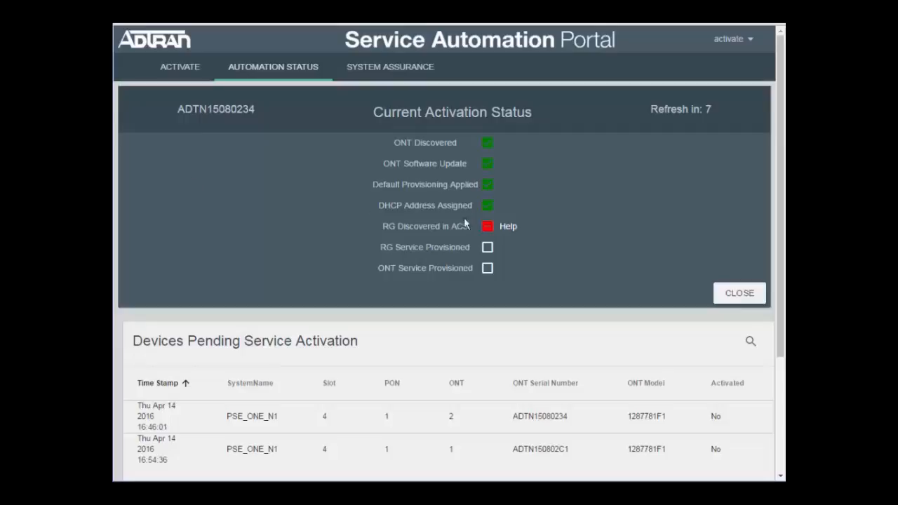
left_click(508, 226)
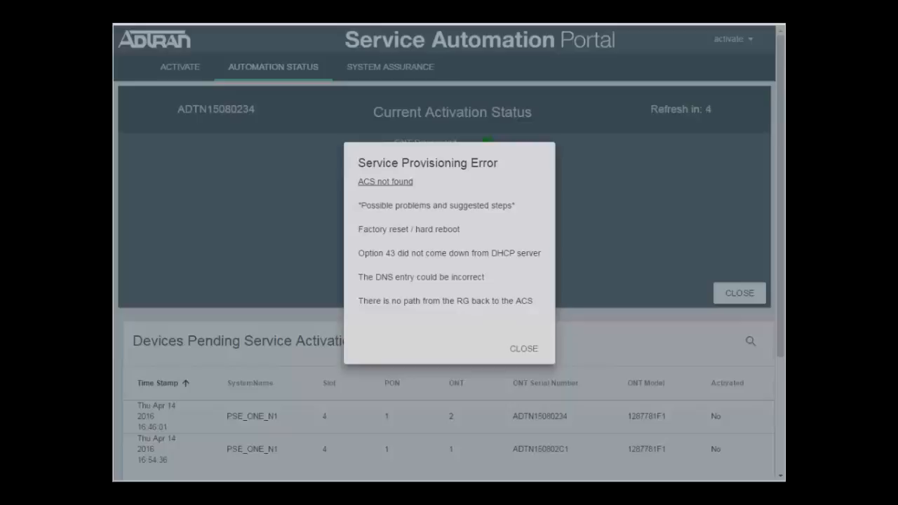
Close the error details and flip the DHCP Server tile in Systems Assurance.
left_click(389, 66)
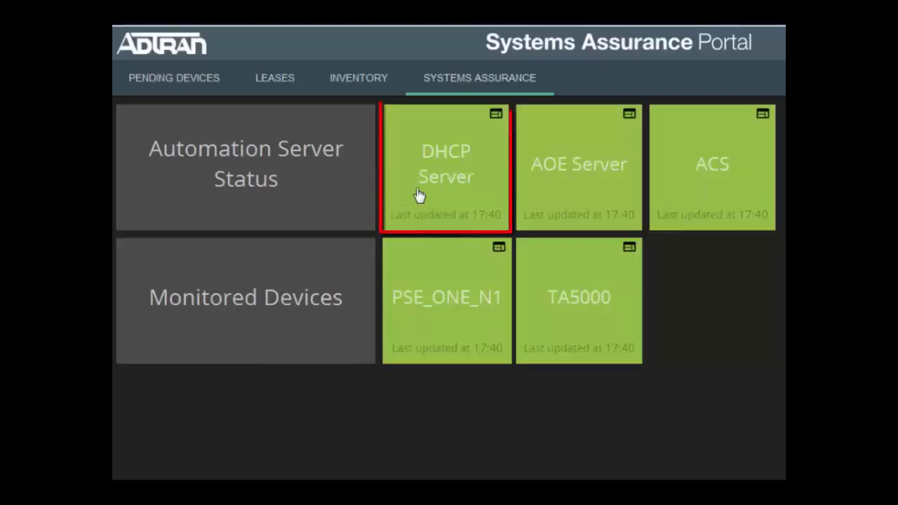
left_click(446, 167)
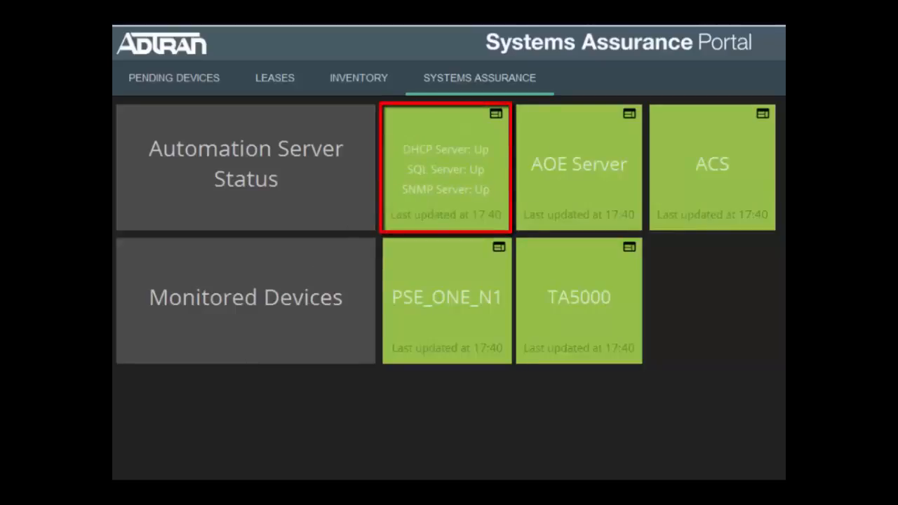